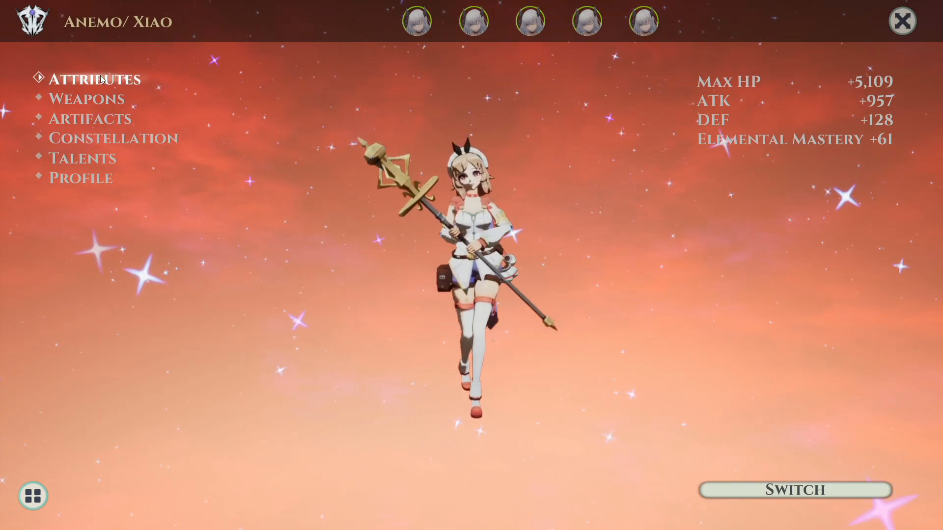
View the character's weapon collection, then close the character menu to resume play
{"action": "left_click", "coordinate": [89, 118]}
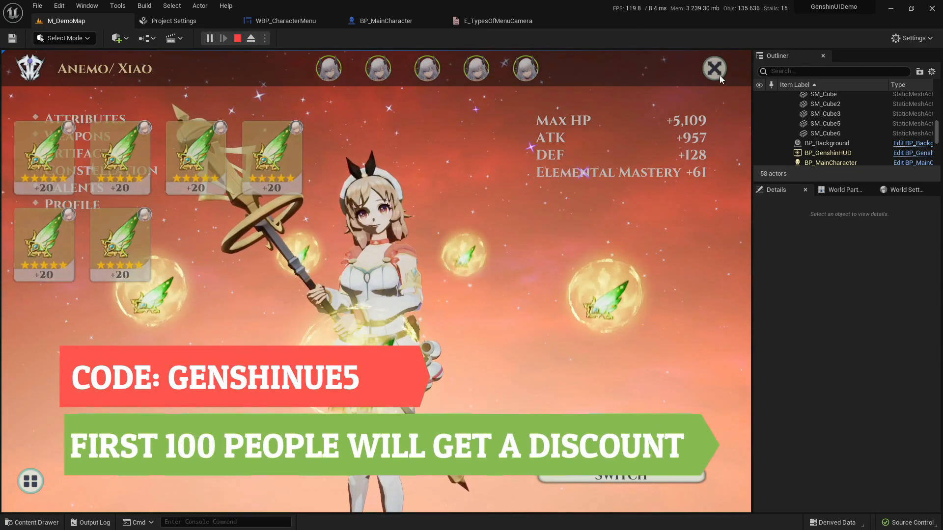
{"action": "left_click", "coordinate": [714, 68]}
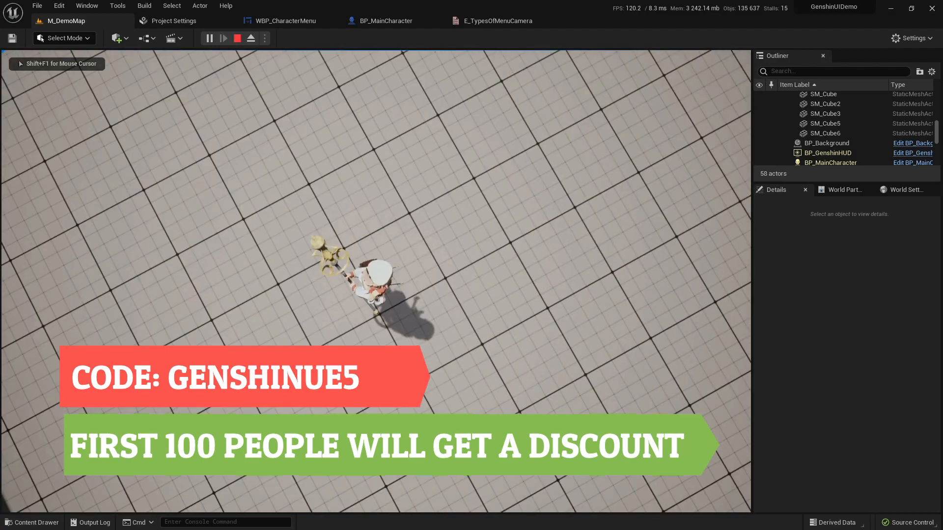